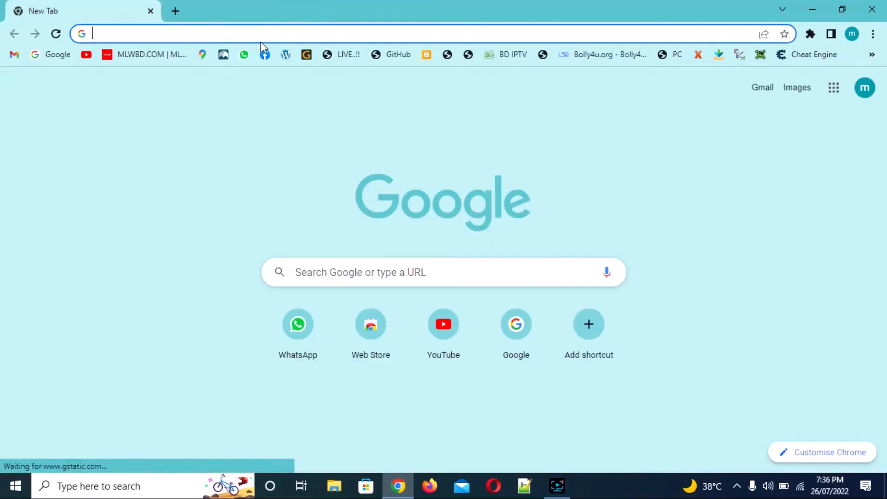
# Search Google for 'hp 2130 printer driver'.
pyautogui.write('hp laserjet m111a printer driver')
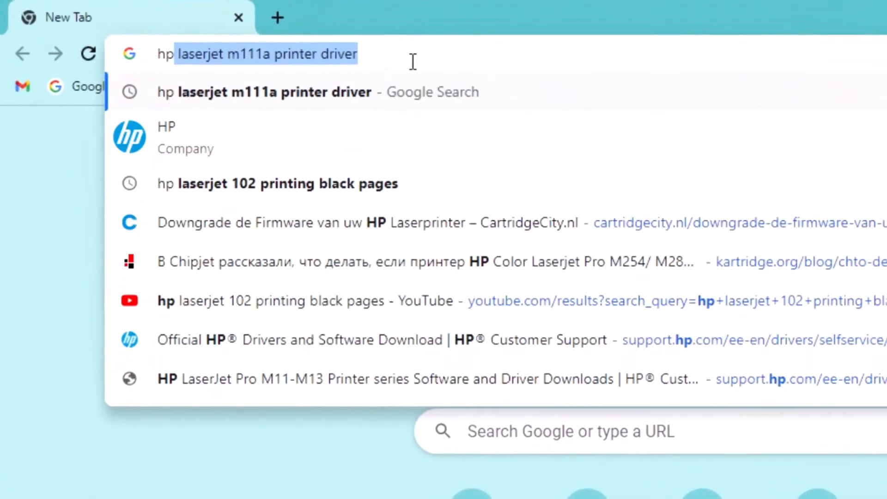
pyautogui.write('hp 2130 printer')
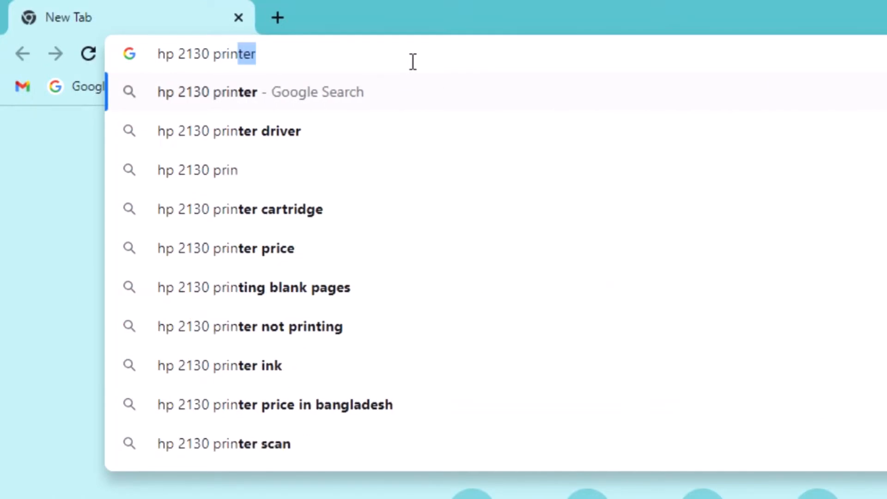
pyautogui.write('driver')
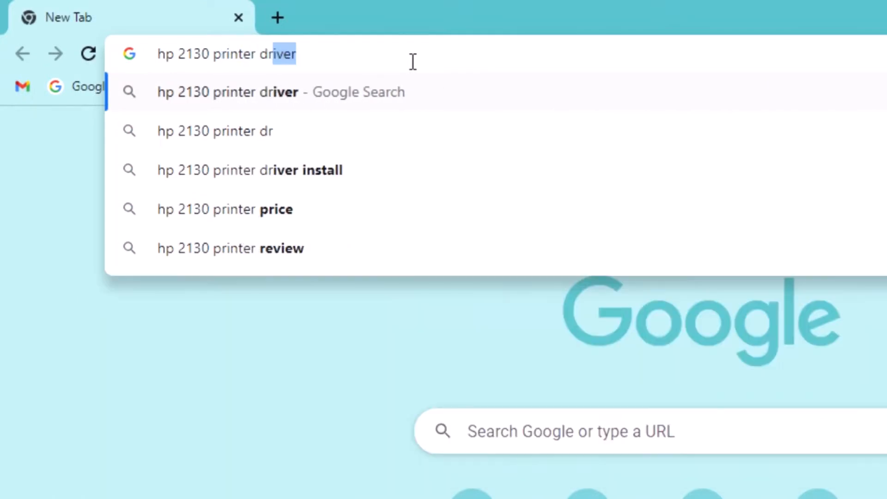
pyautogui.press('Return')
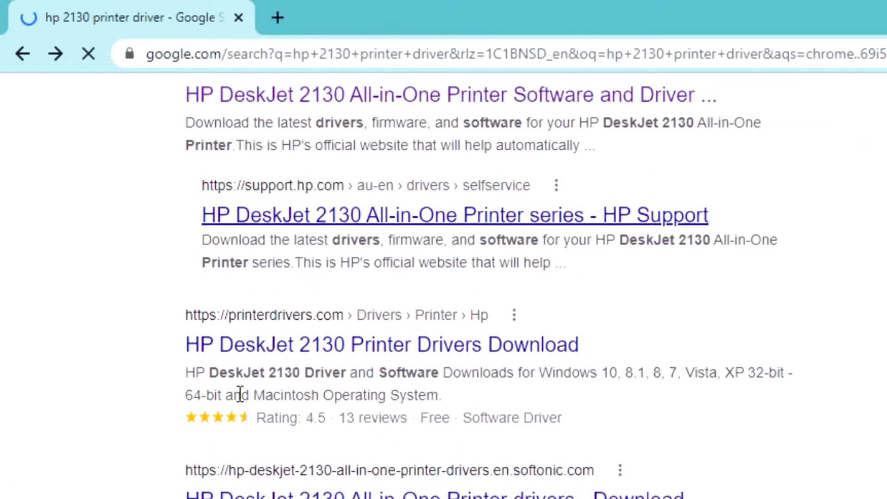
# Go to the printerdrivers.com HP DeskJet 2130 driver downloads page from the results.
pyautogui.scroll(-3)
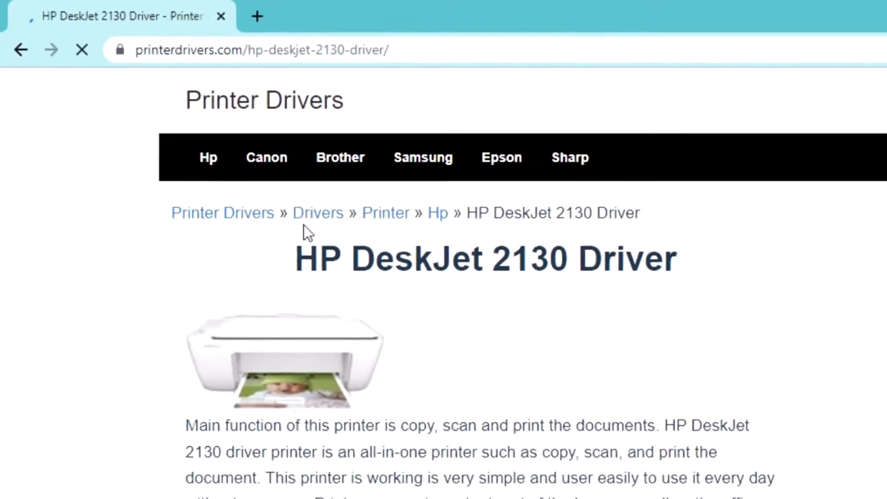
pyautogui.scroll(-3)
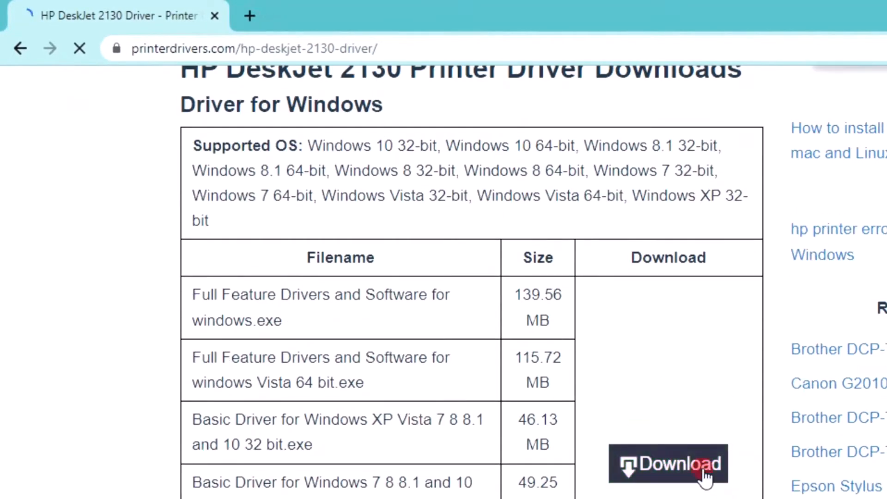
pyautogui.click(667, 463)
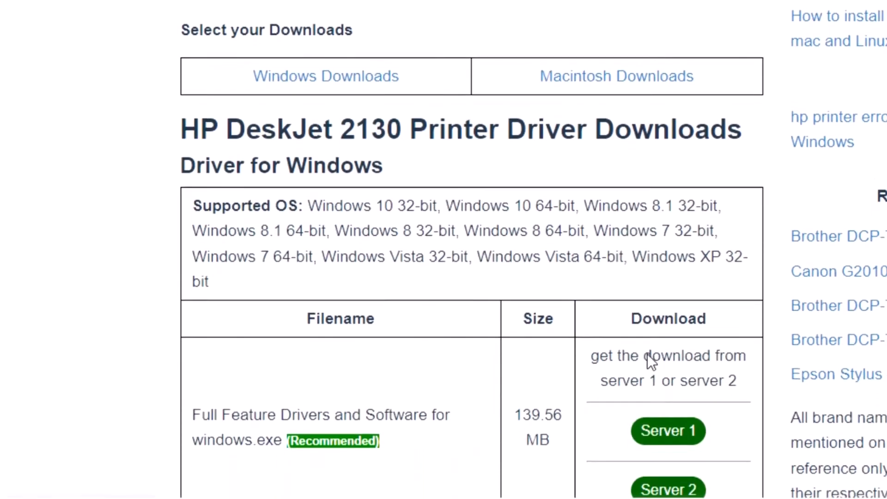
# Download the recommended Full Feature Drivers and software package for Windows.
pyautogui.scroll(-3)
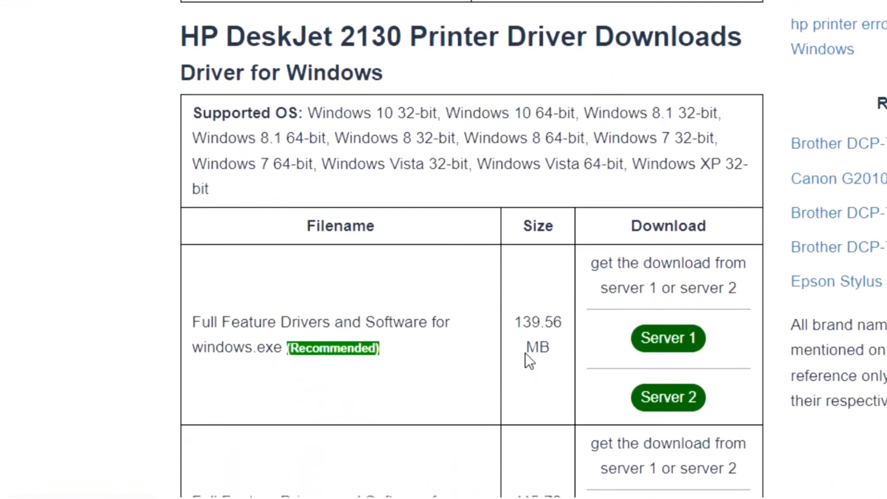
pyautogui.moveTo(503, 370)
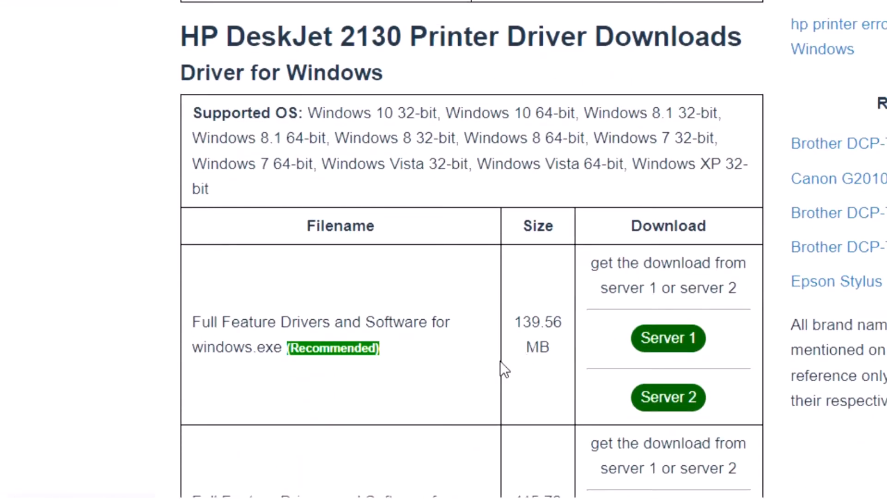
pyautogui.scroll(3)
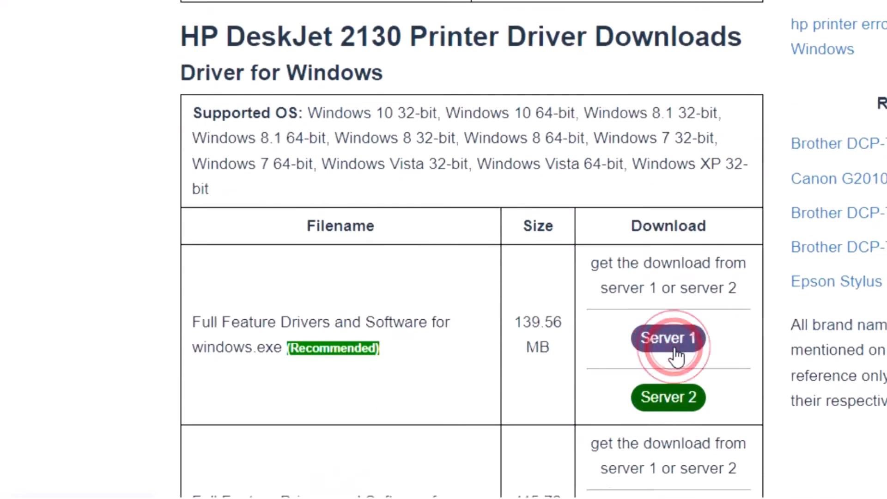
pyautogui.click(668, 338)
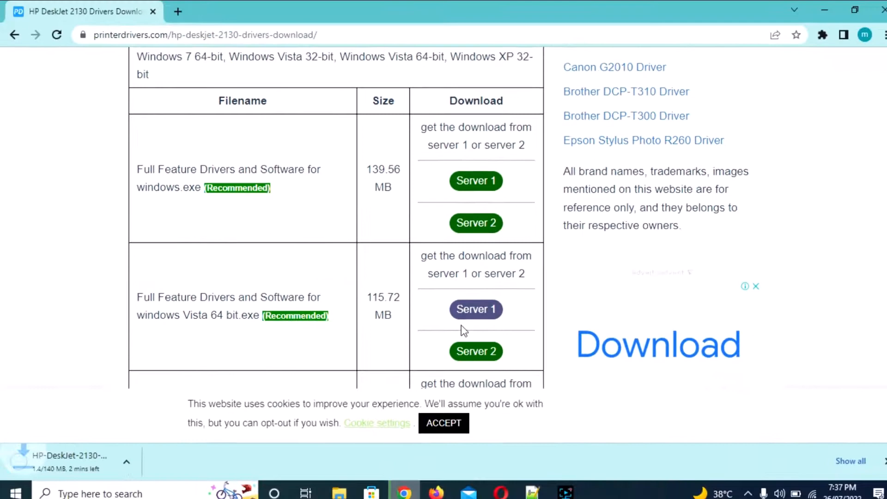
# Wait for the driver package download and show it in the Downloads folder.
pyautogui.scroll(-3)
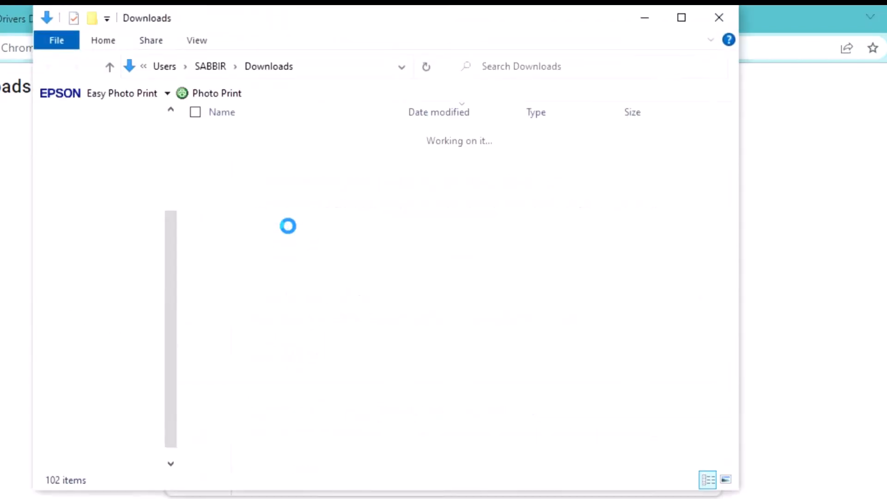
# Launch the HP-DeskJet-2130-Full-Feature-Drivers installer and allow it to make changes.
pyautogui.click(309, 158)
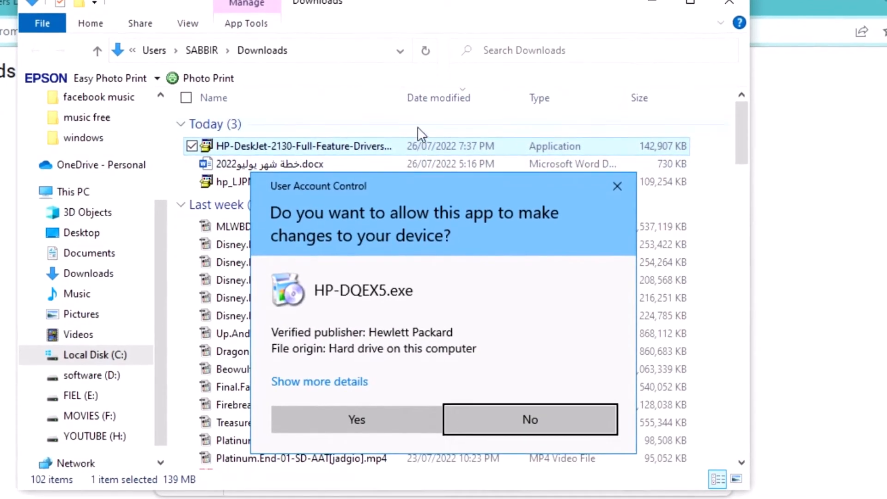
pyautogui.click(530, 420)
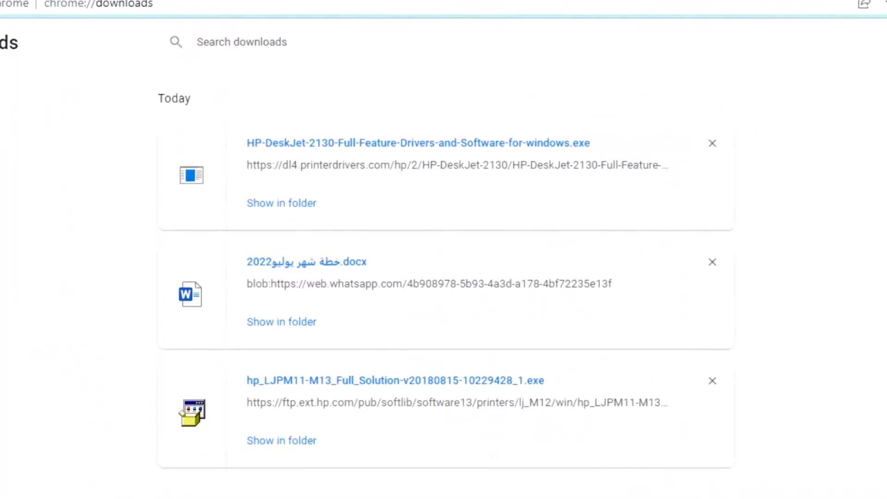
# Accept the recommended software selections and installation agreements so installation proceeds.
pyautogui.click(416, 142)
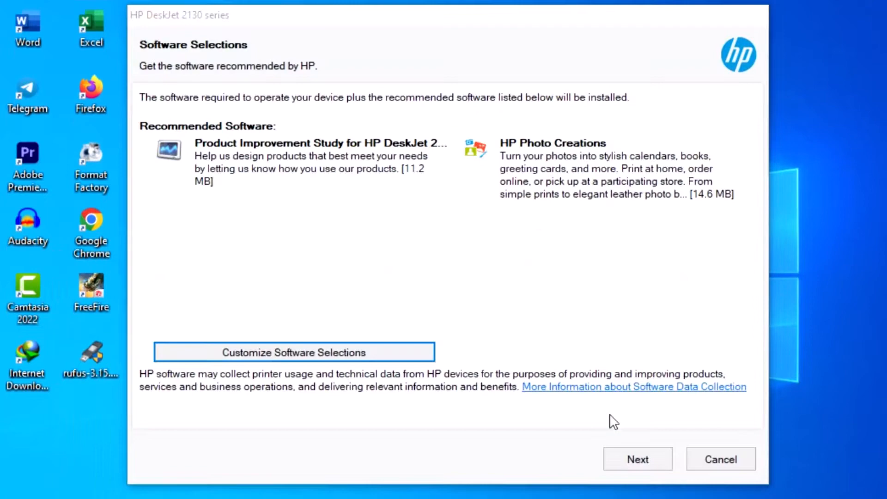
pyautogui.click(637, 459)
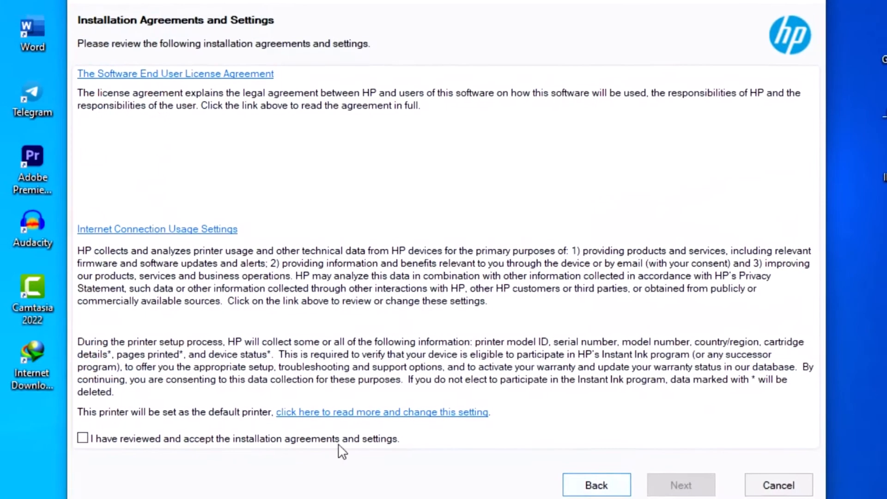
pyautogui.click(82, 438)
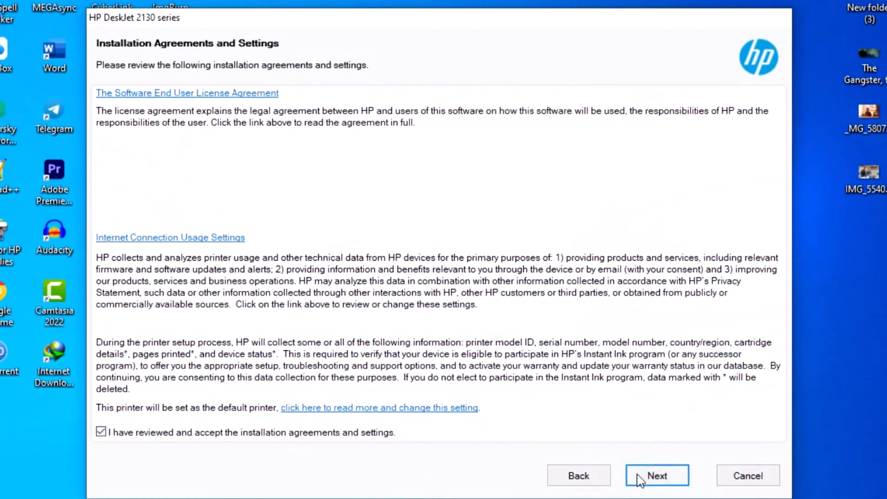
pyautogui.click(656, 475)
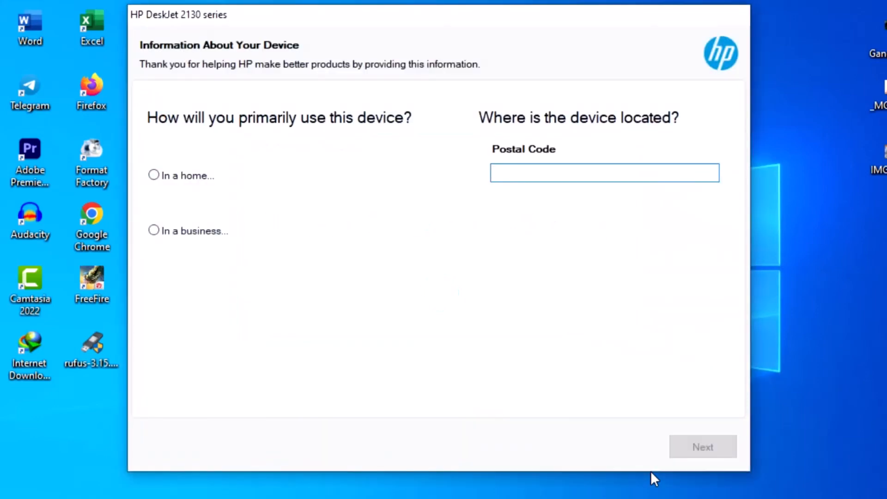
# Enter a postal code, mark the printer as in a home for personal use, and finish setup.
pyautogui.click(603, 172)
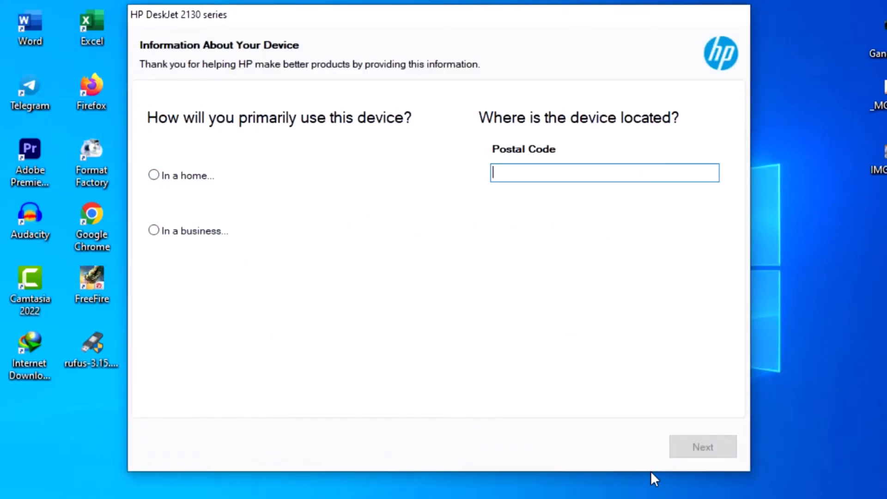
pyautogui.write('regfh')
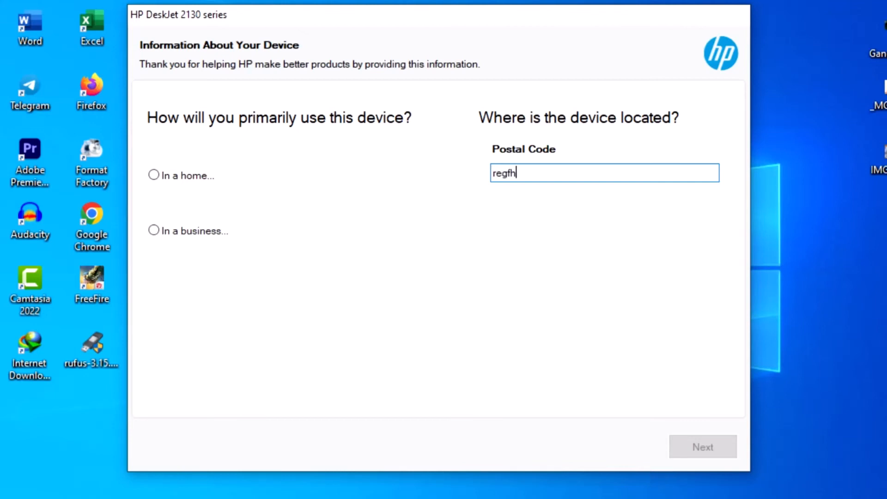
pyautogui.write('bknl')
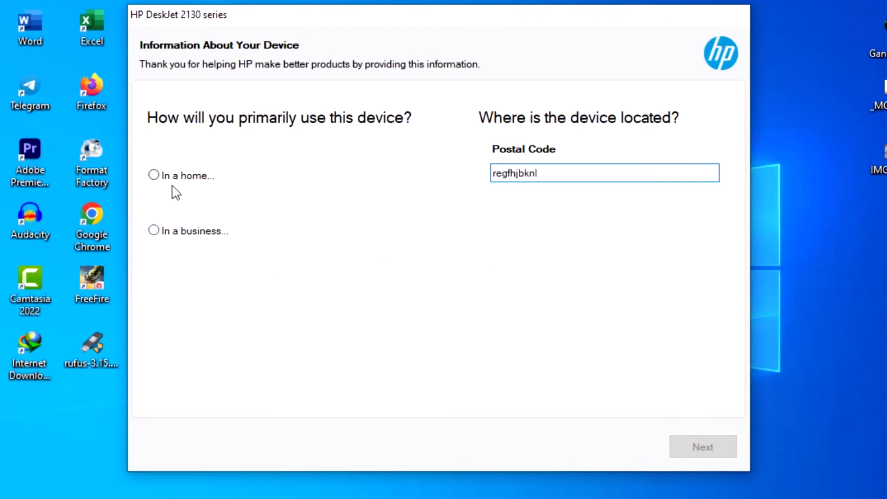
pyautogui.click(154, 175)
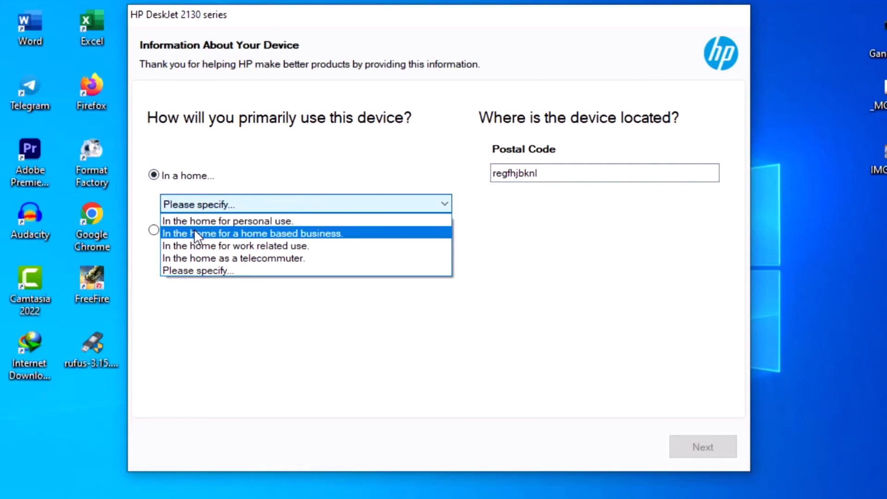
pyautogui.click(253, 232)
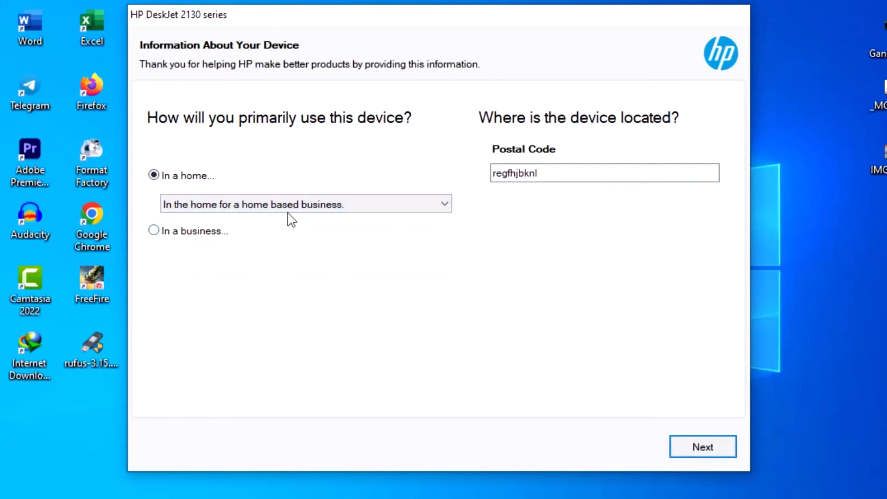
pyautogui.click(306, 204)
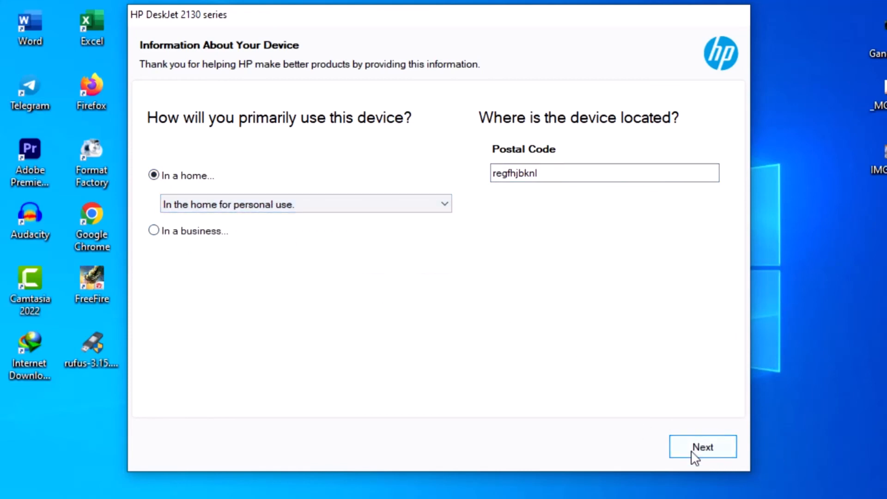
pyautogui.click(702, 447)
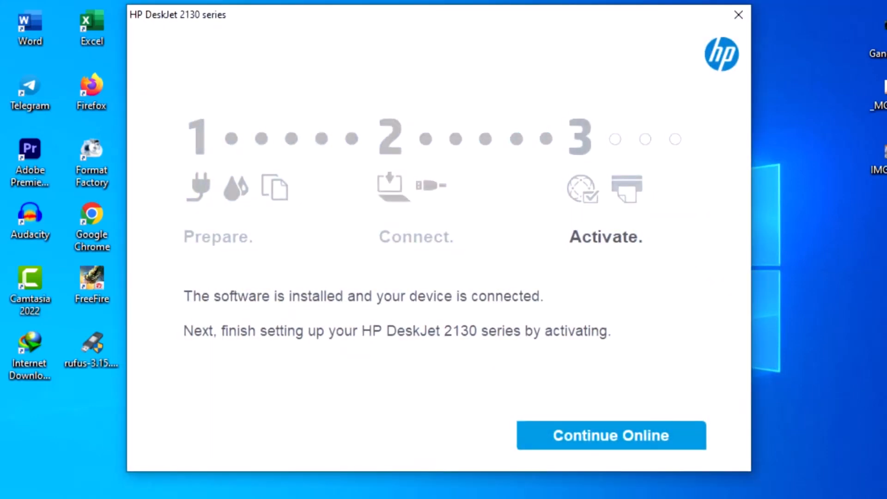
# Close the installer to skip printer activation.
pyautogui.click(738, 15)
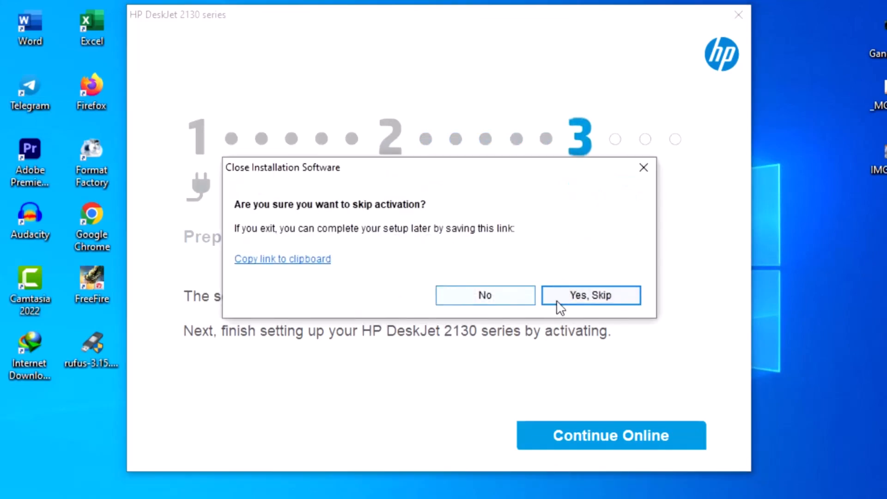